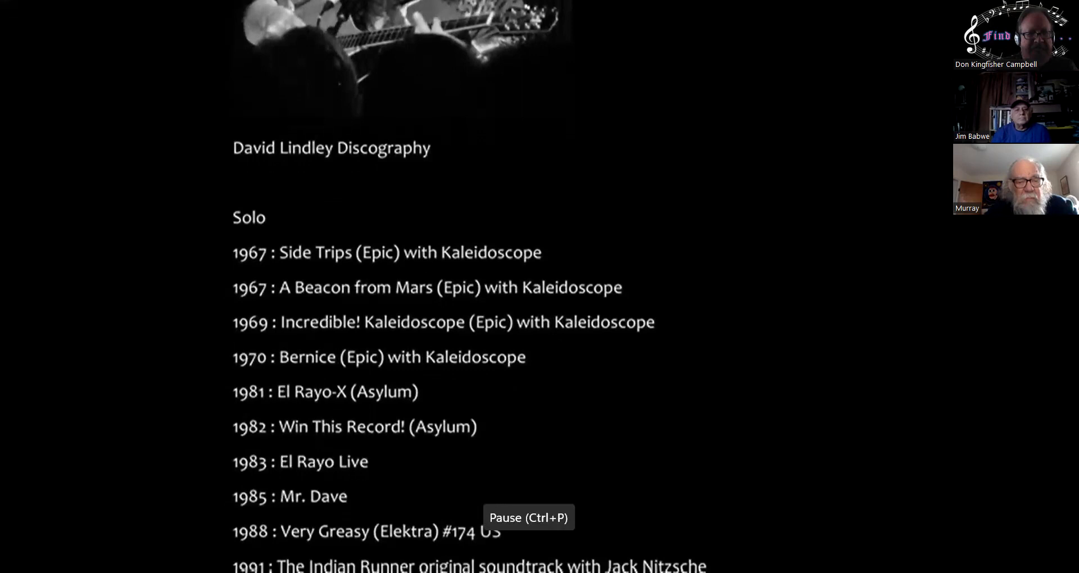
{"action": "scroll", "scroll_direction": "down", "scroll_amount": 3}
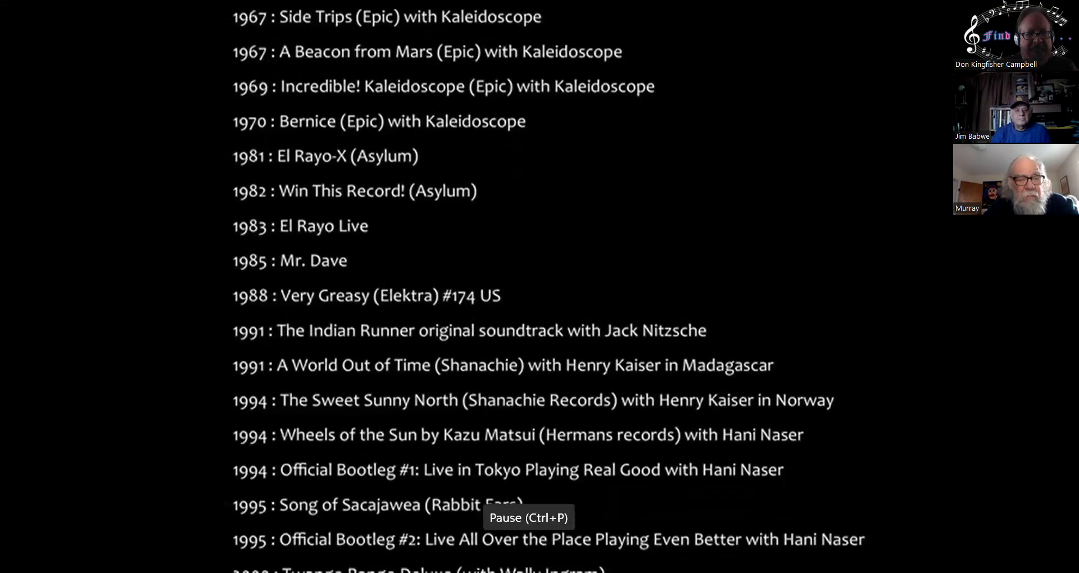
{"action": "scroll", "scroll_direction": "down", "scroll_amount": 3}
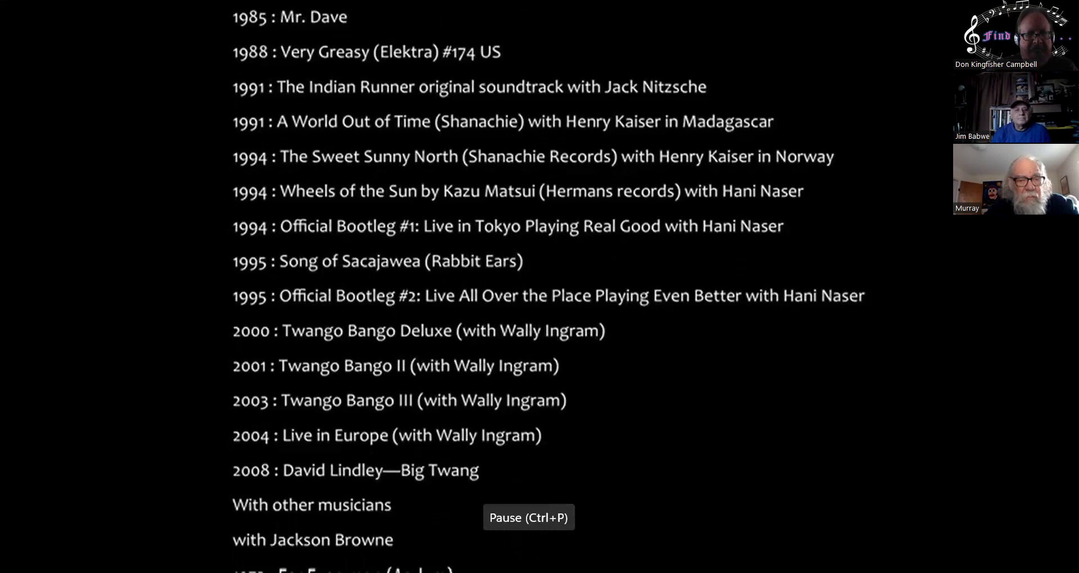
{"action": "scroll", "scroll_direction": "down", "scroll_amount": 3}
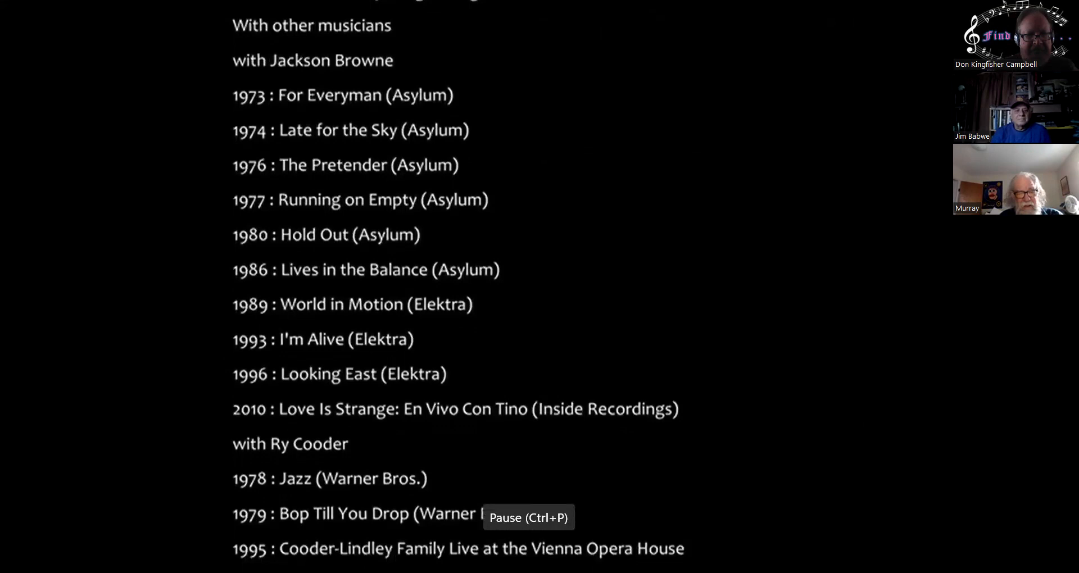
{"action": "scroll", "scroll_direction": "down", "scroll_amount": 3}
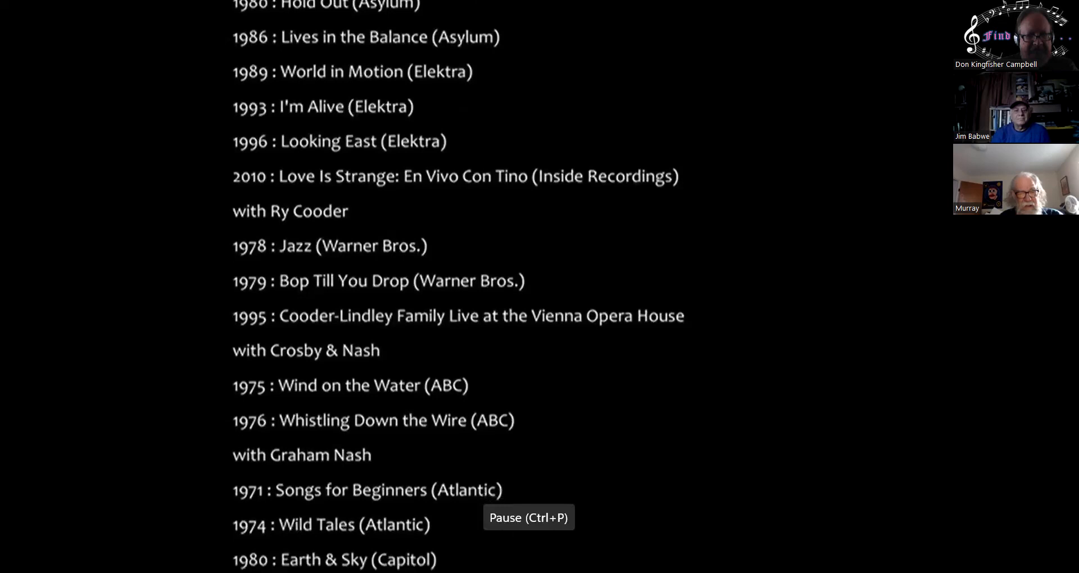
{"action": "scroll", "scroll_direction": "down", "scroll_amount": 3}
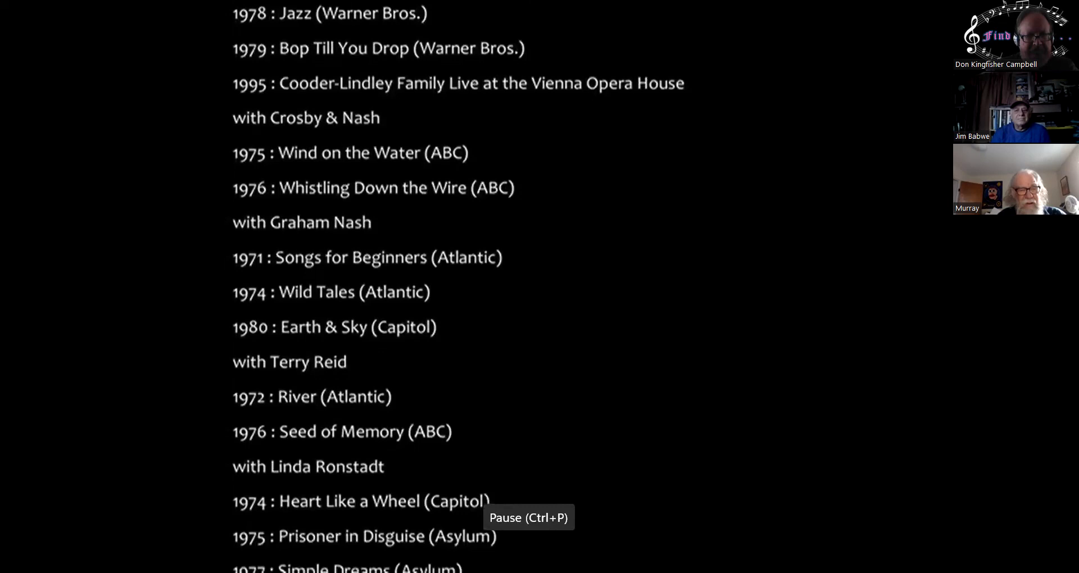
{"action": "scroll", "scroll_direction": "down", "scroll_amount": 3}
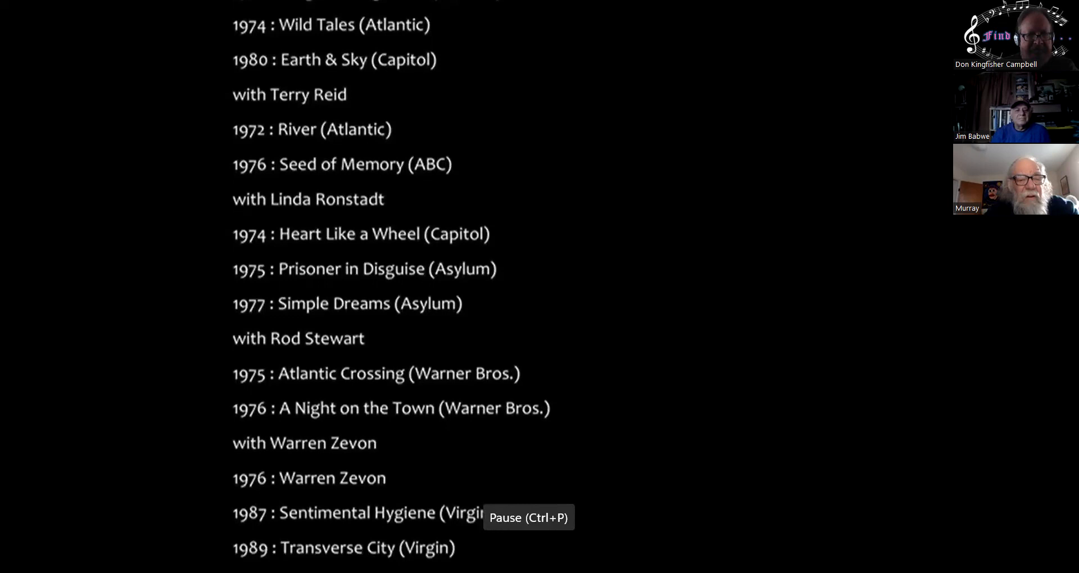
{"action": "scroll", "scroll_direction": "down", "scroll_amount": 3}
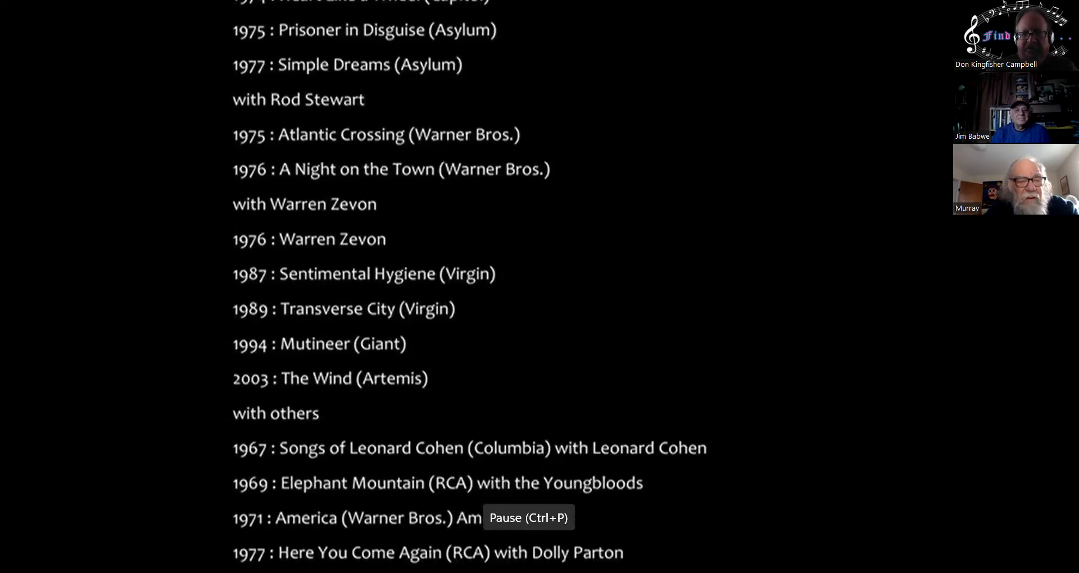
{"action": "scroll", "scroll_direction": "down", "scroll_amount": 3}
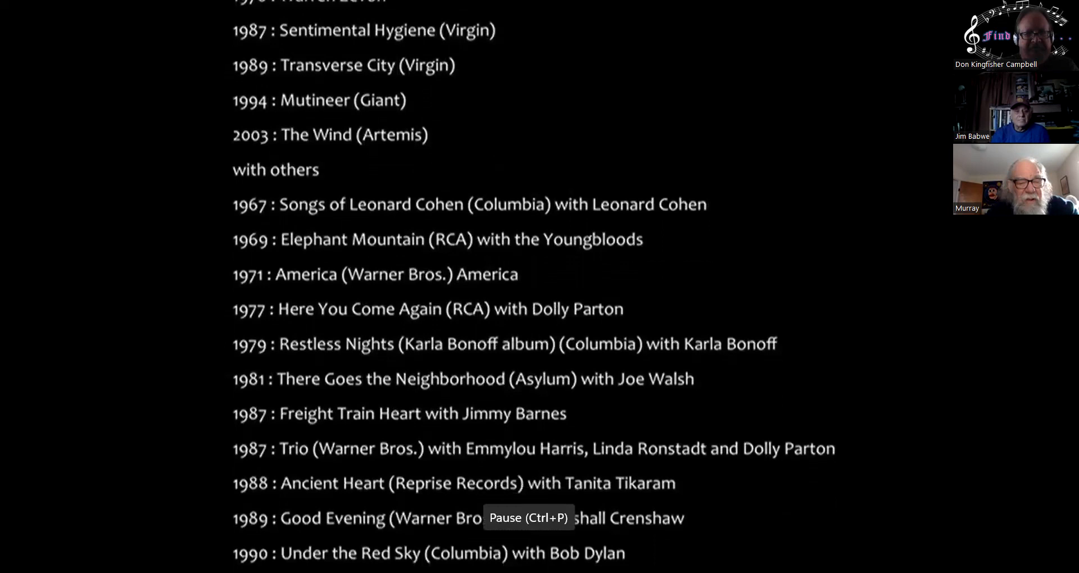
{"action": "scroll", "scroll_direction": "down", "scroll_amount": 3}
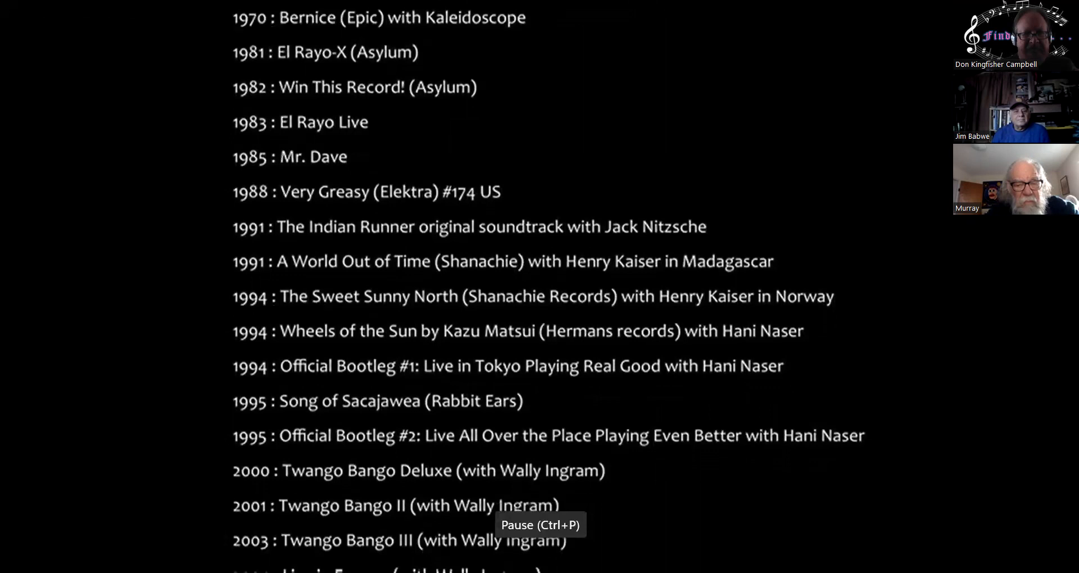
{"action": "scroll", "scroll_direction": "down", "scroll_amount": 3}
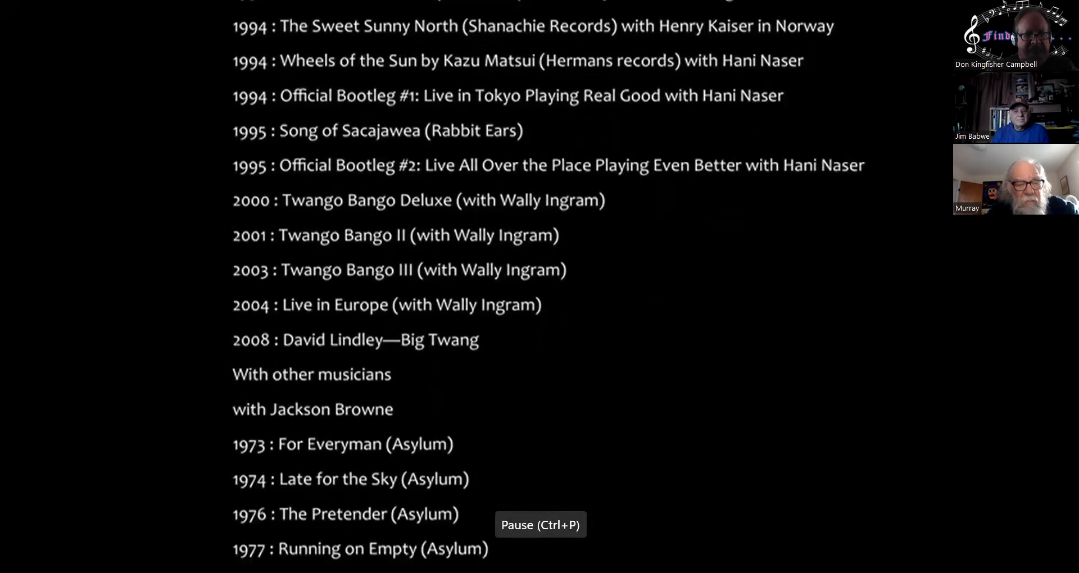
{"action": "scroll", "scroll_direction": "down", "scroll_amount": 3}
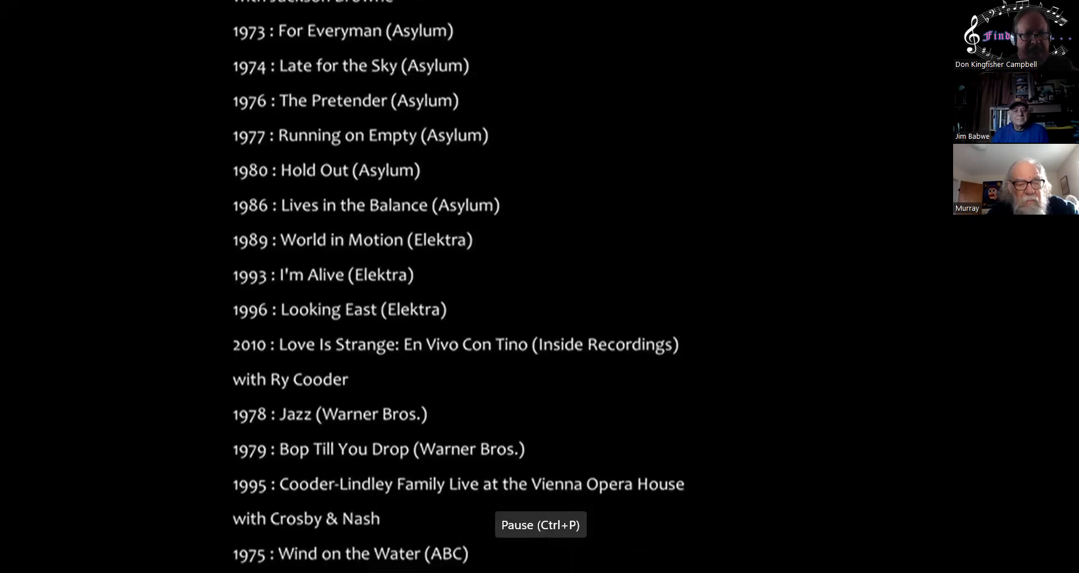
{"action": "scroll", "scroll_direction": "down", "scroll_amount": 3}
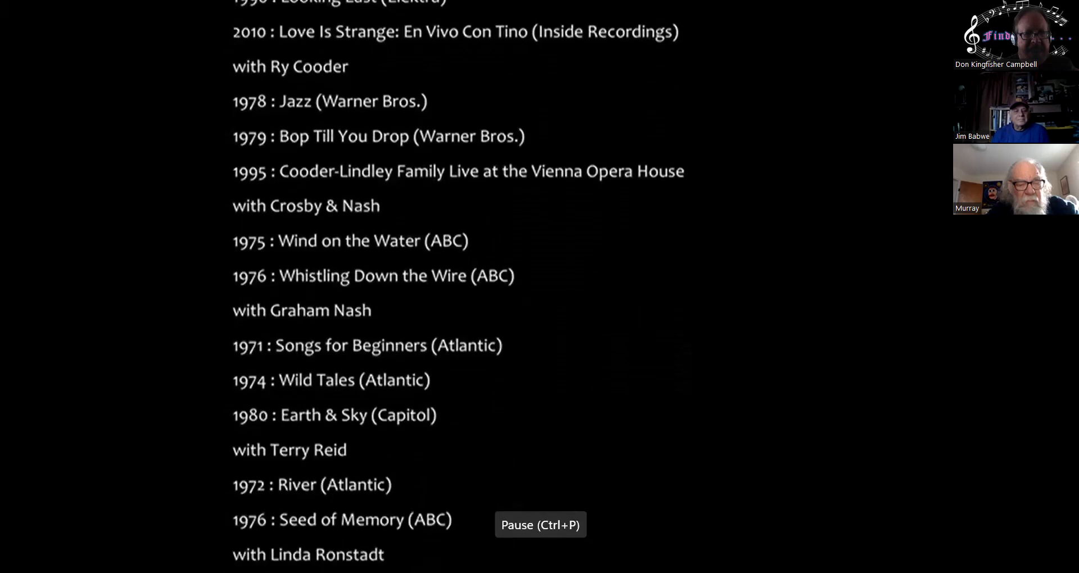
{"action": "scroll", "scroll_direction": "down", "scroll_amount": 3}
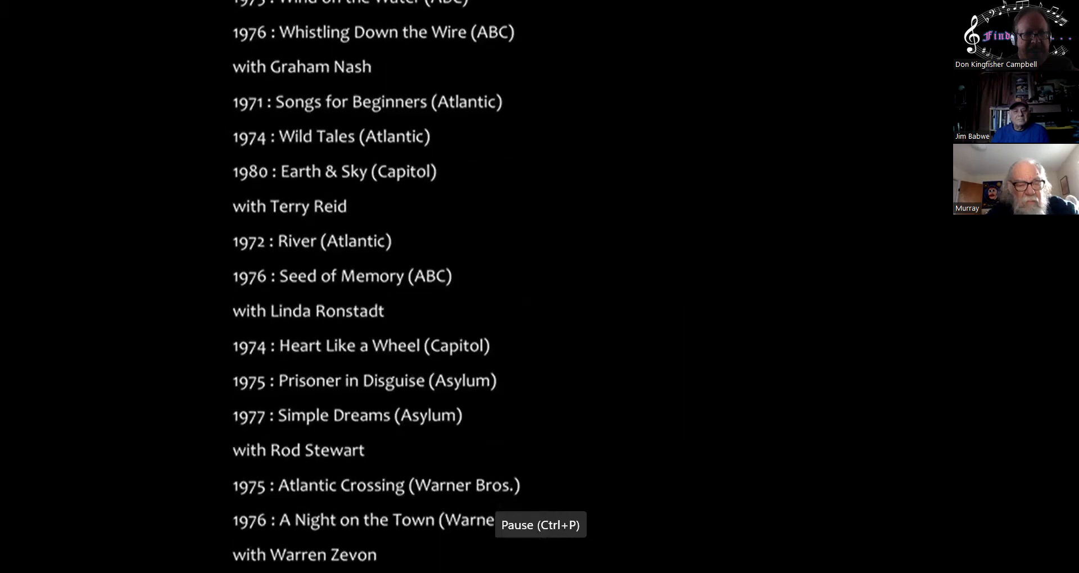
{"action": "scroll", "scroll_direction": "down", "scroll_amount": 3}
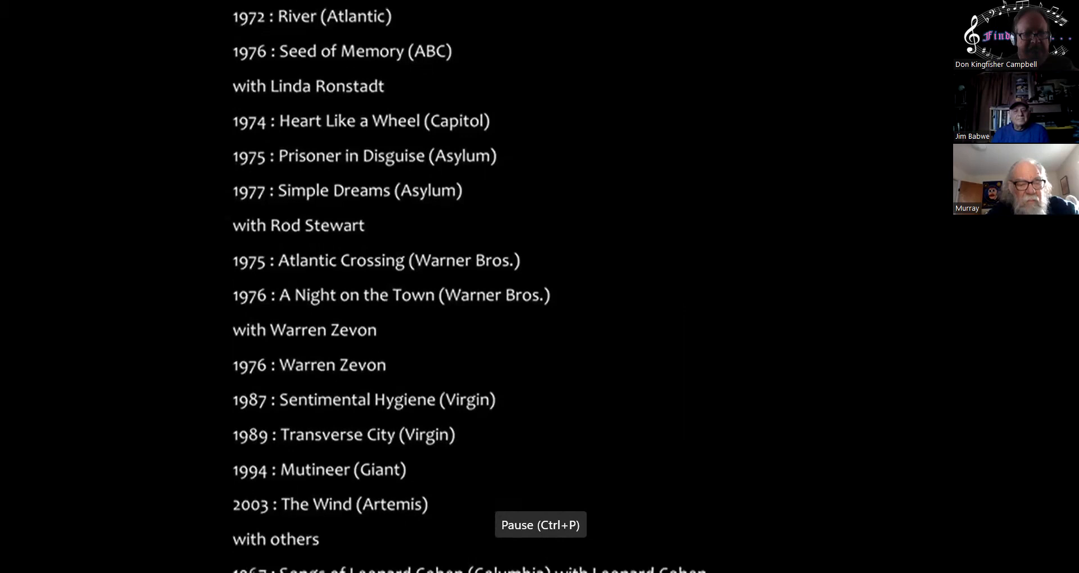
{"action": "scroll", "scroll_direction": "down", "scroll_amount": 3}
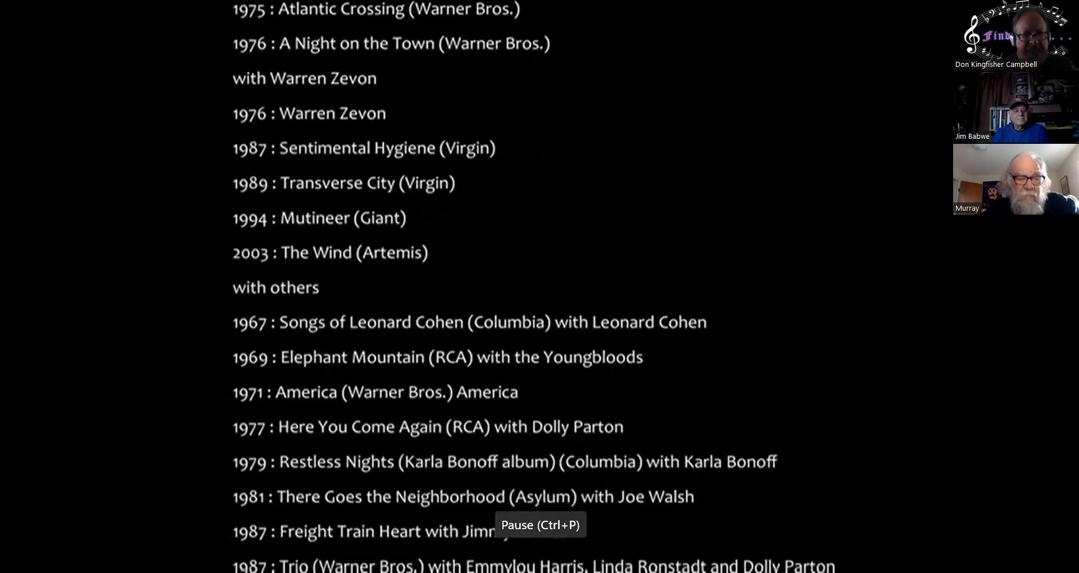
{"action": "scroll", "scroll_direction": "down", "scroll_amount": 3}
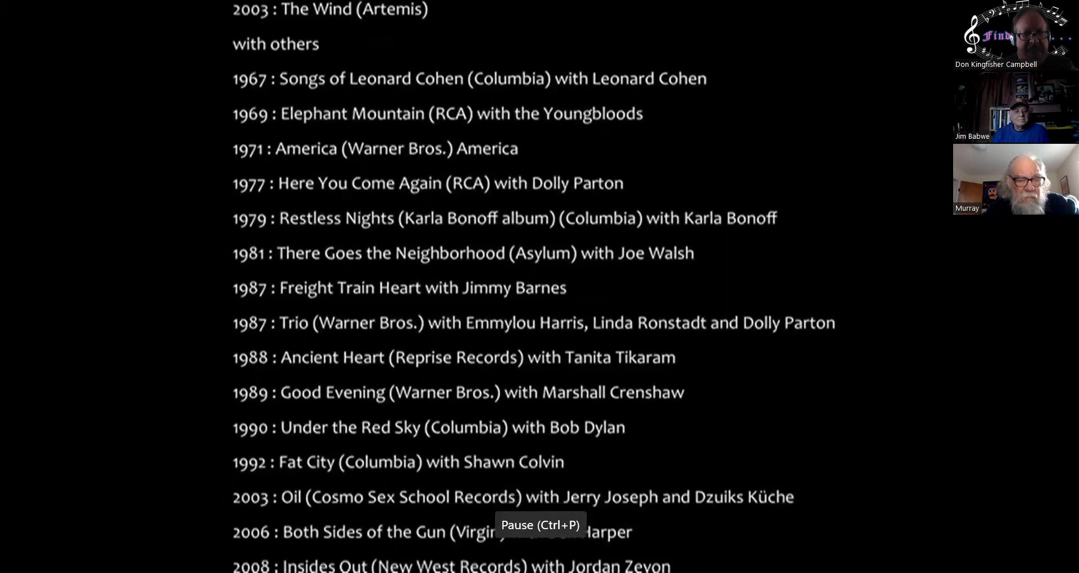